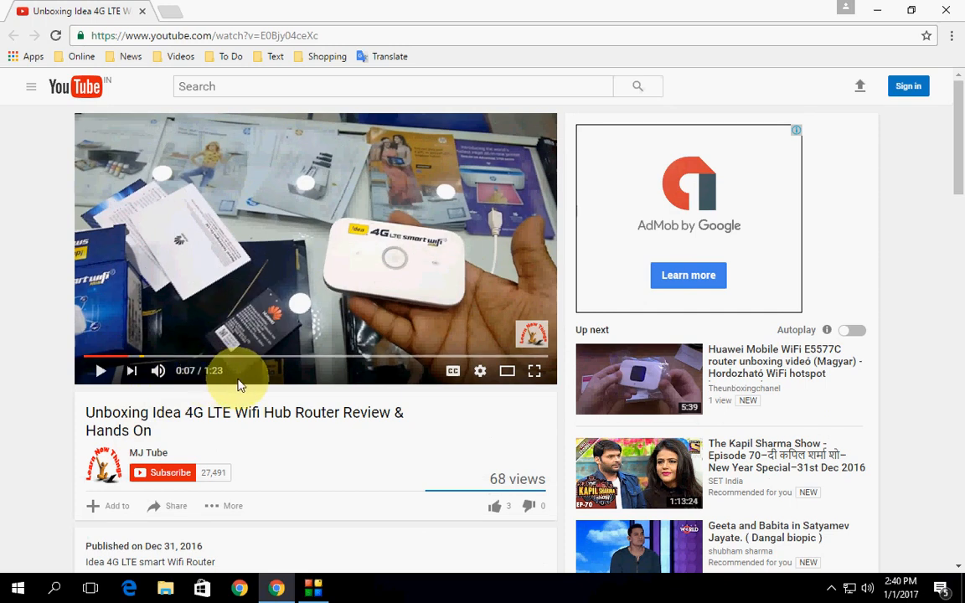
{"action": "mouse_move", "coordinate": [130, 364]}
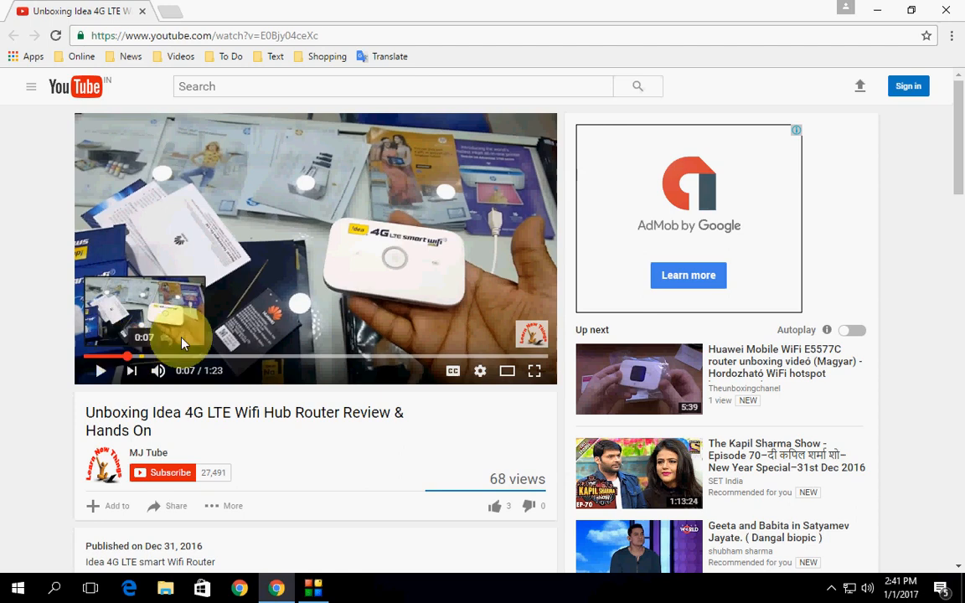
{"action": "mouse_move", "coordinate": [8, 291]}
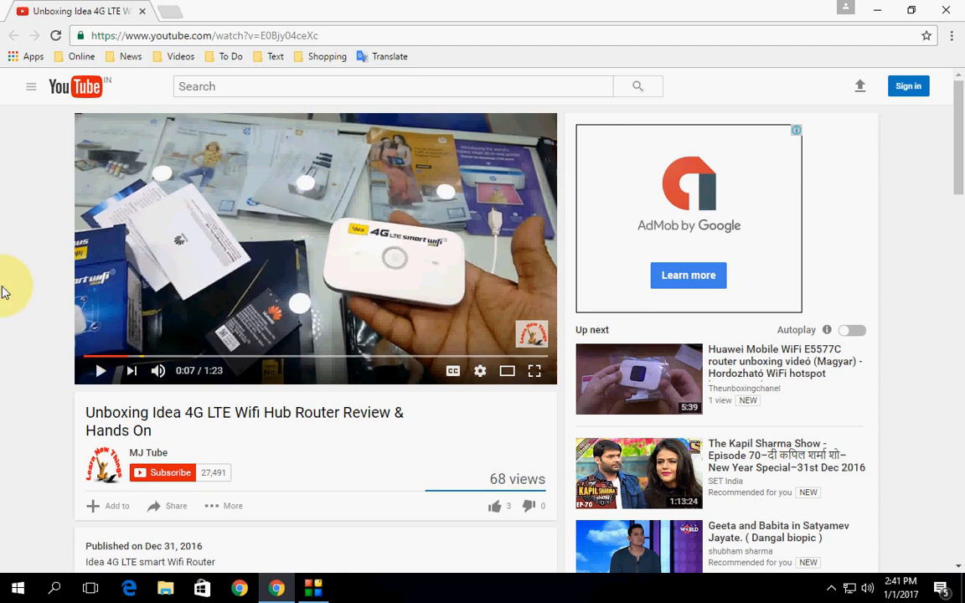
- View the player's 'Copy video URL at current time' option, then scroll to the video details
{"action": "right_click", "coordinate": [224, 163]}
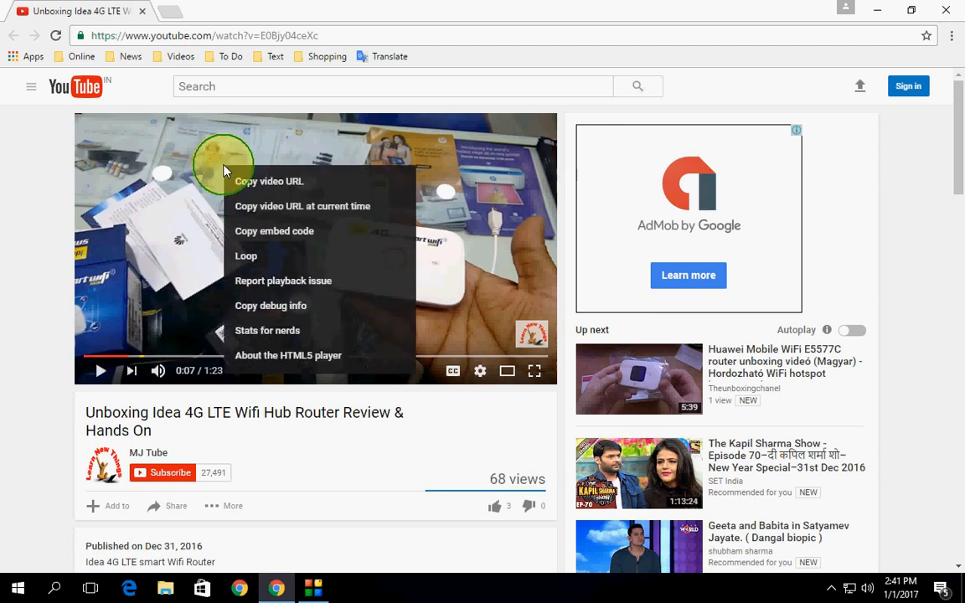
{"action": "mouse_move", "coordinate": [184, 207]}
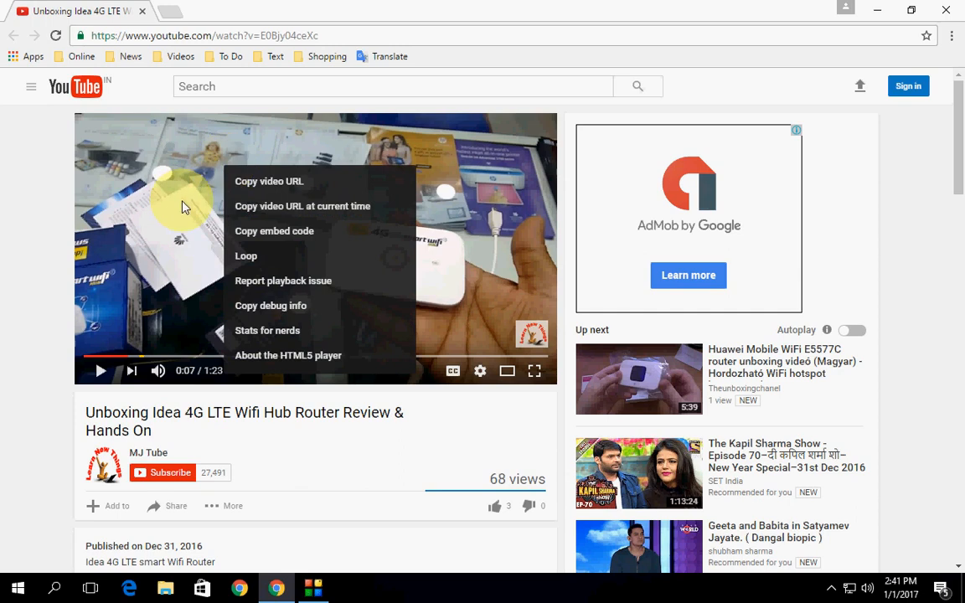
{"action": "mouse_move", "coordinate": [274, 205]}
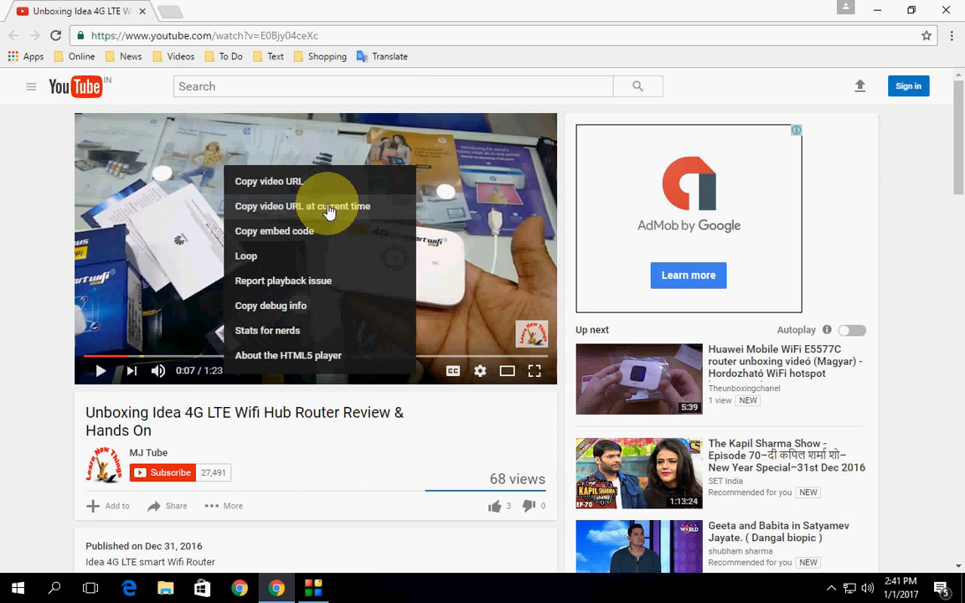
{"action": "mouse_move", "coordinate": [9, 310]}
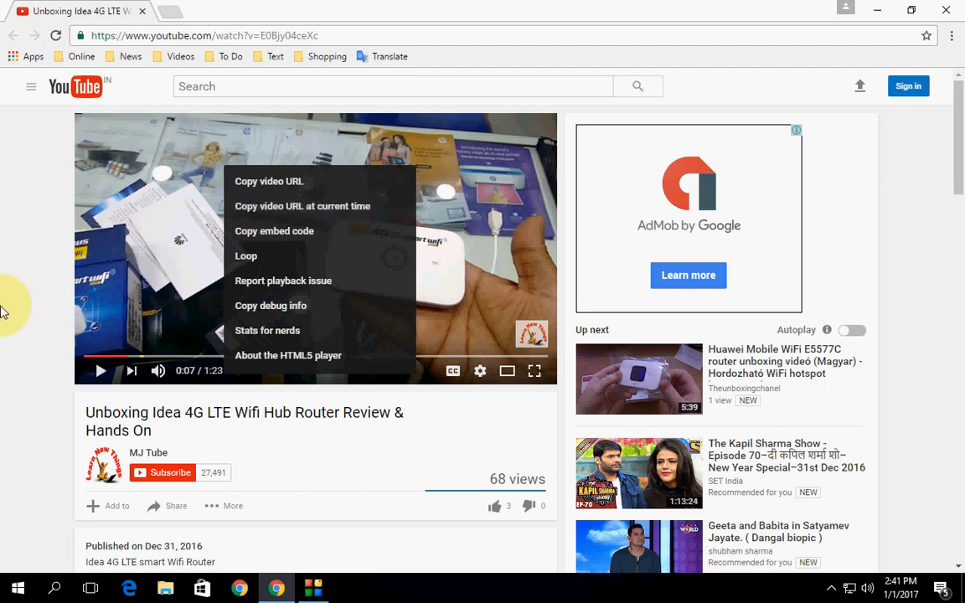
{"action": "scroll", "scroll_direction": "down", "scroll_amount": 3}
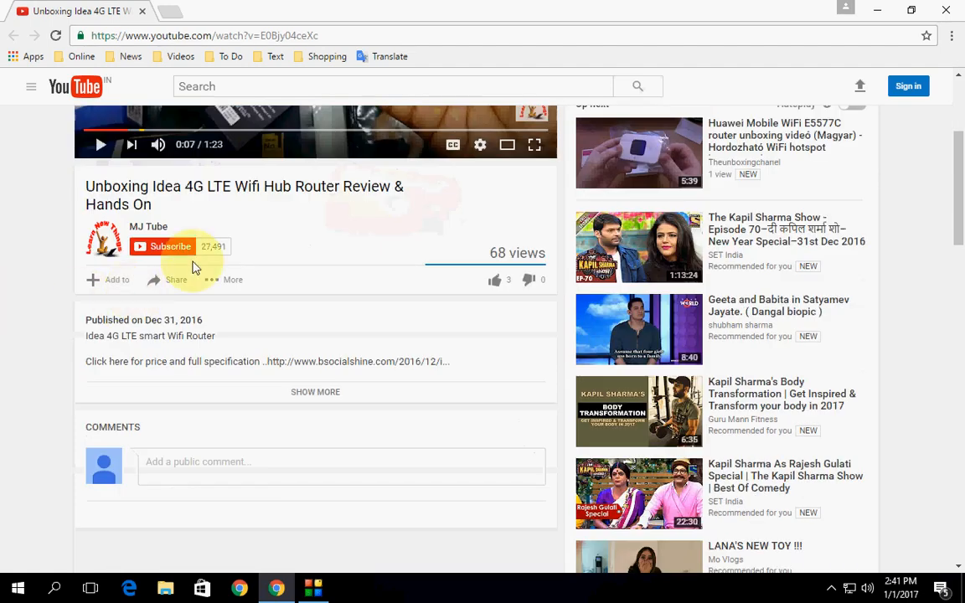
- Turn on the Share panel's 'Start at' option with a start time of 10
{"action": "left_click", "coordinate": [176, 279]}
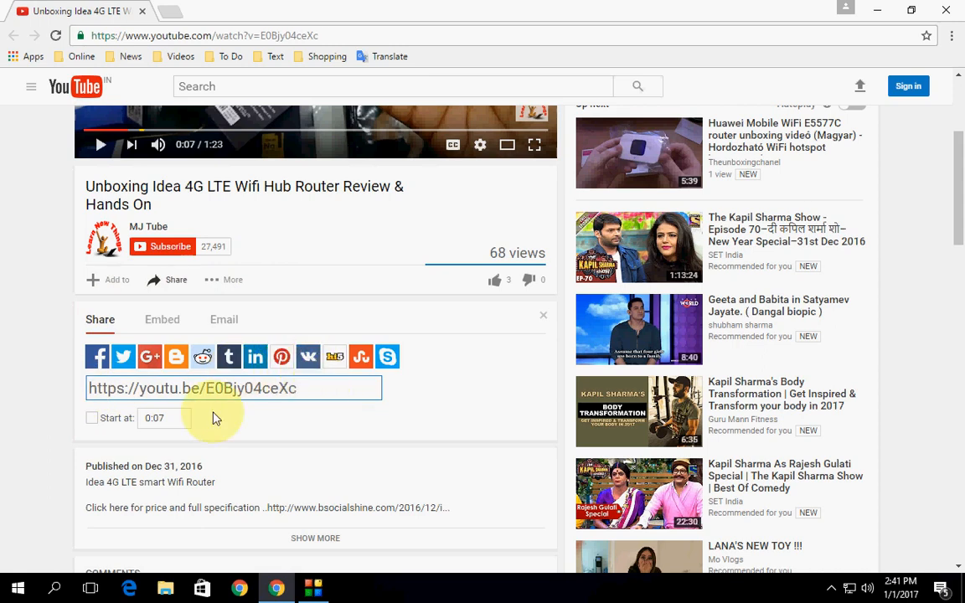
{"action": "left_click", "coordinate": [92, 417]}
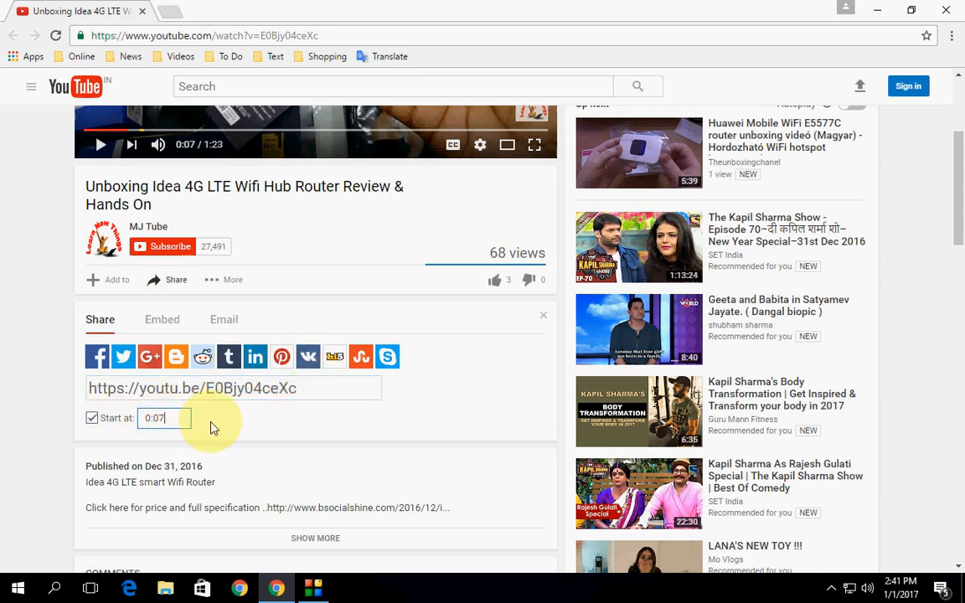
{"action": "key", "text": "Backspace"}
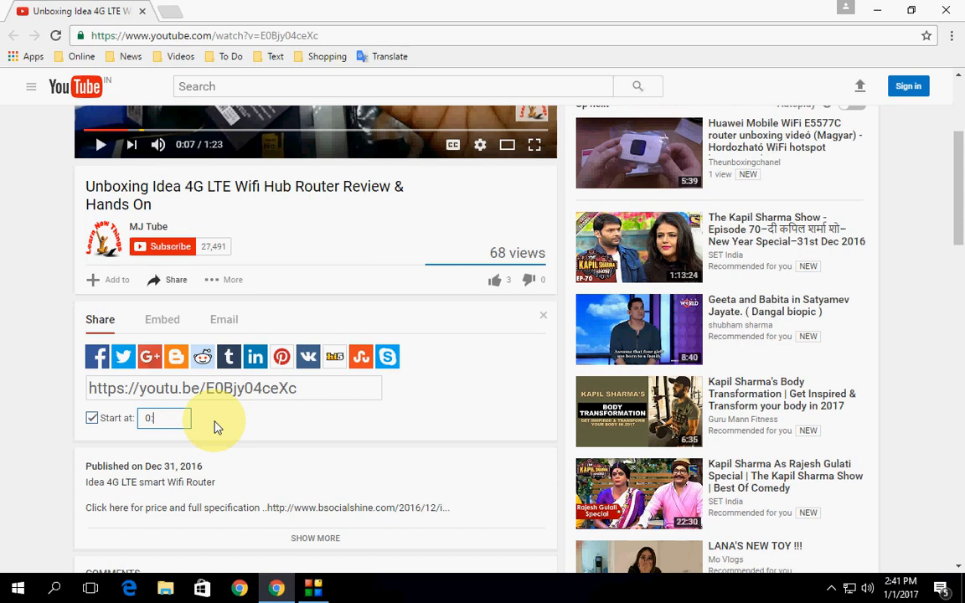
{"action": "type", "text": "10"}
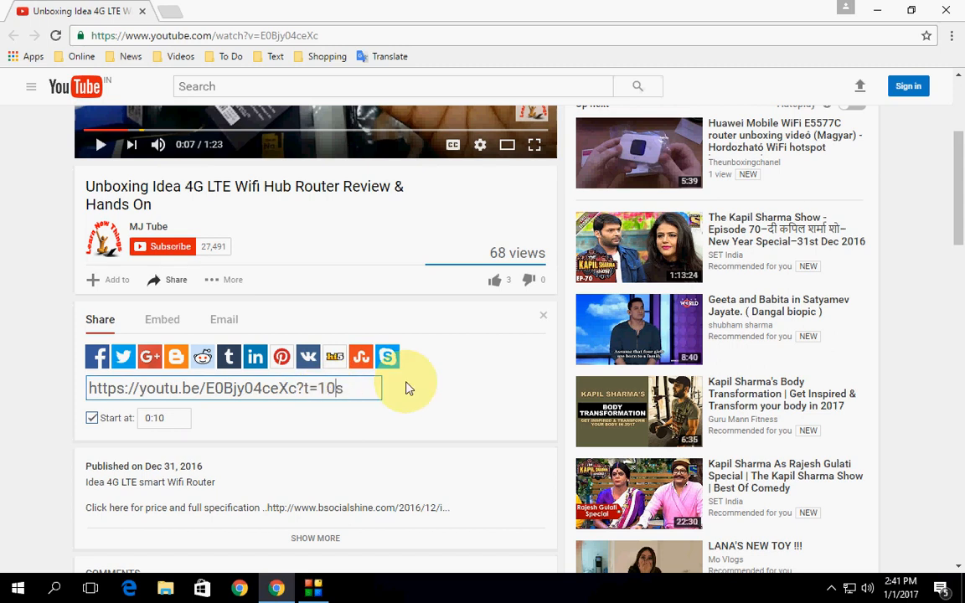
- Edit the share link's t= value to 15s and select the whole link
{"action": "type", "text": "12"}
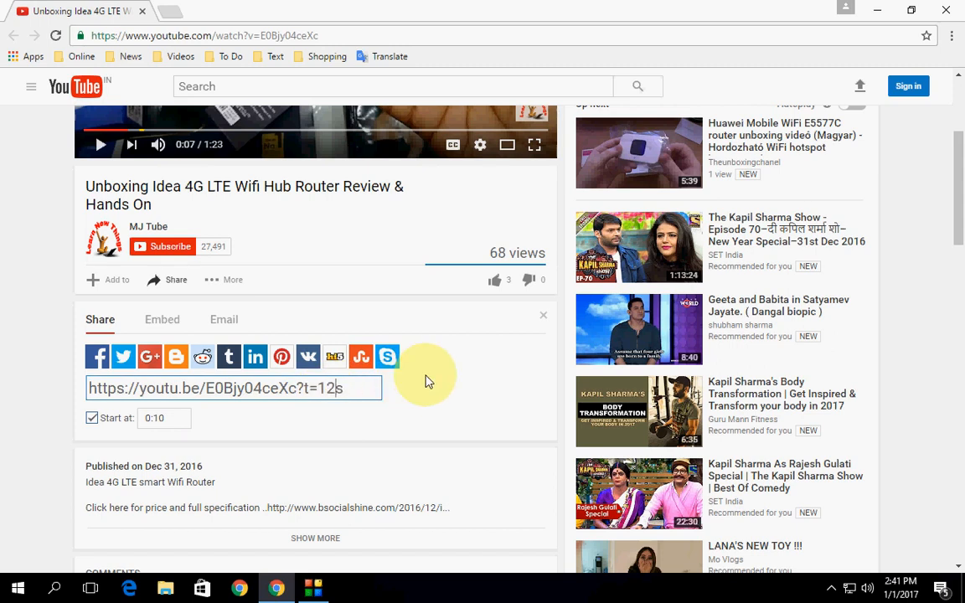
{"action": "key", "text": "Backspace"}
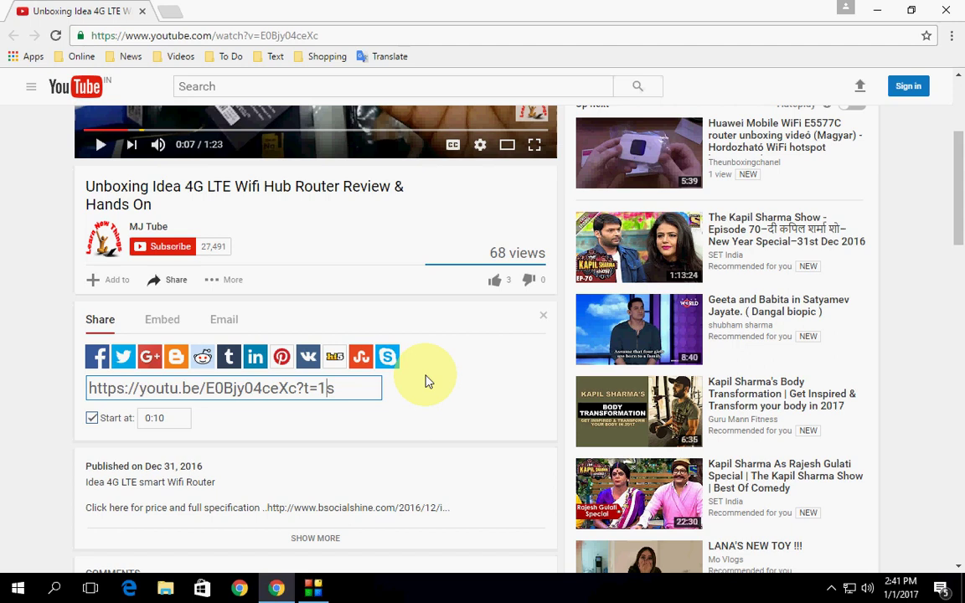
{"action": "type", "text": "5"}
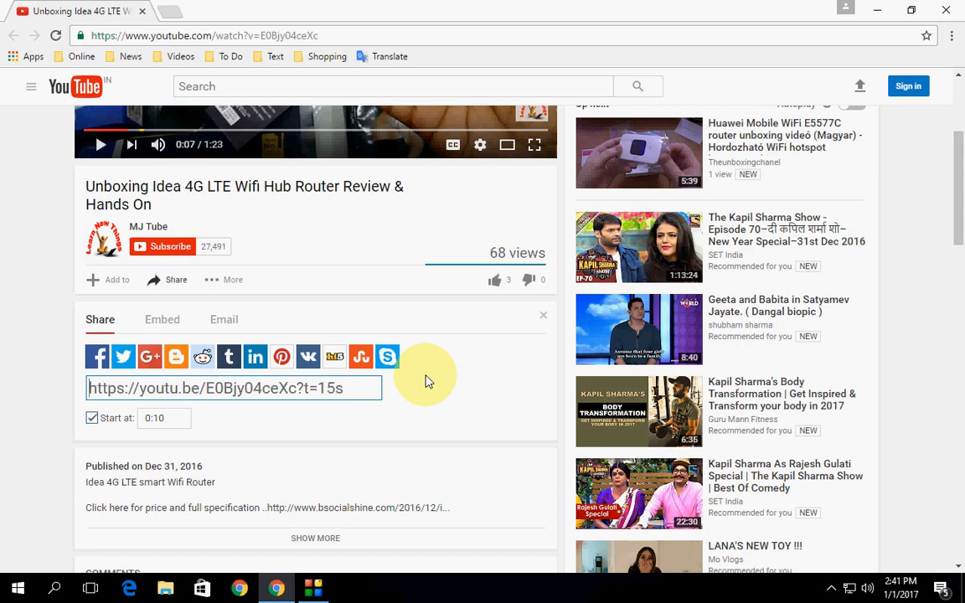
{"action": "triple_click", "coordinate": [232, 388]}
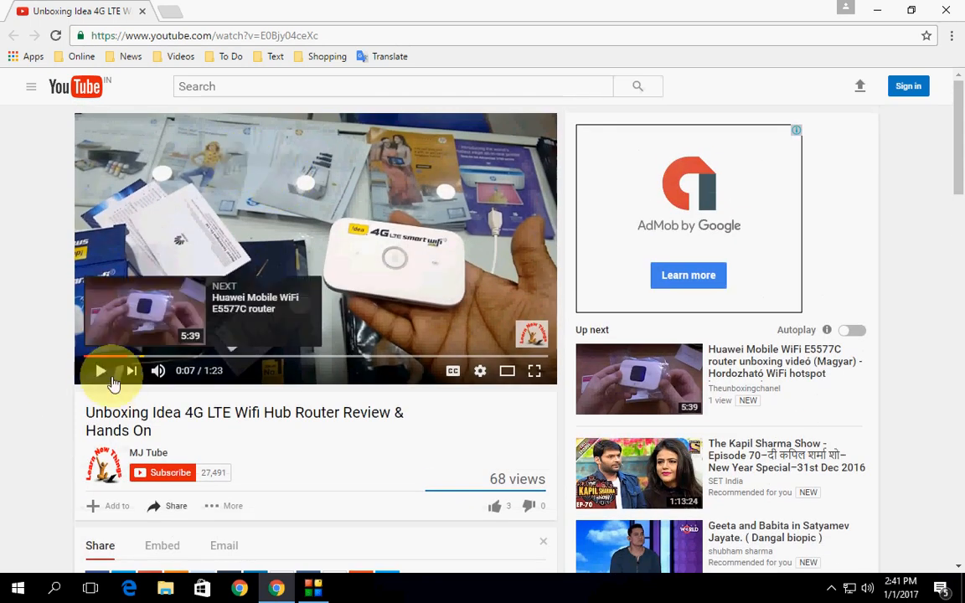
- Play the unboxing video to 0:09 and show its copy-link-at-current-time menu
{"action": "left_click", "coordinate": [99, 370]}
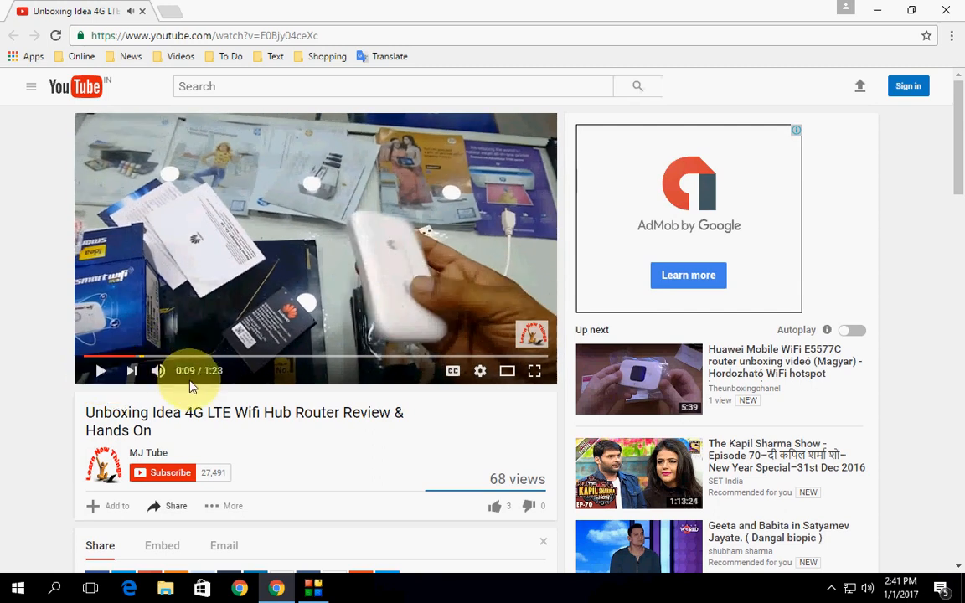
{"action": "right_click", "coordinate": [238, 173]}
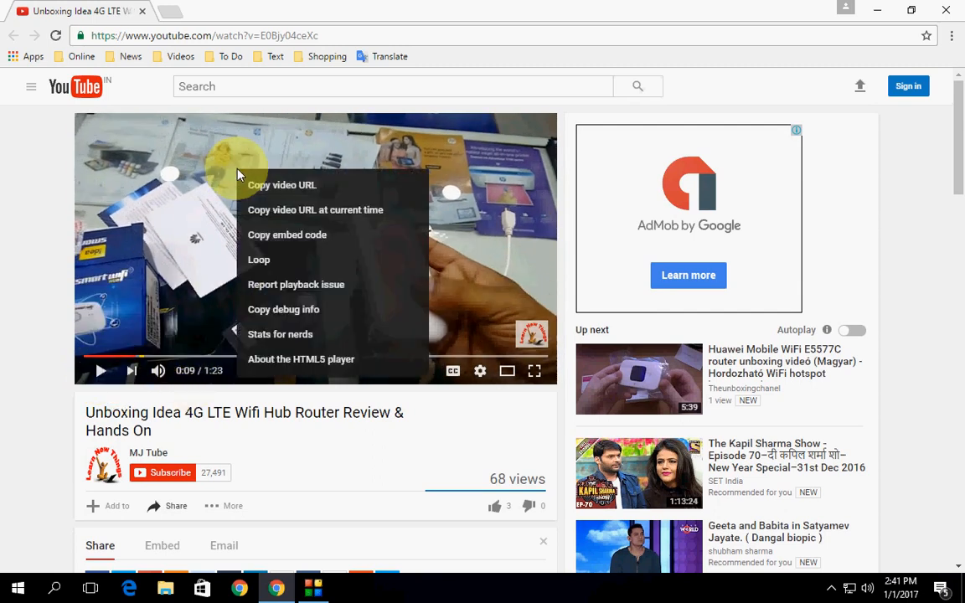
{"action": "mouse_move", "coordinate": [285, 209]}
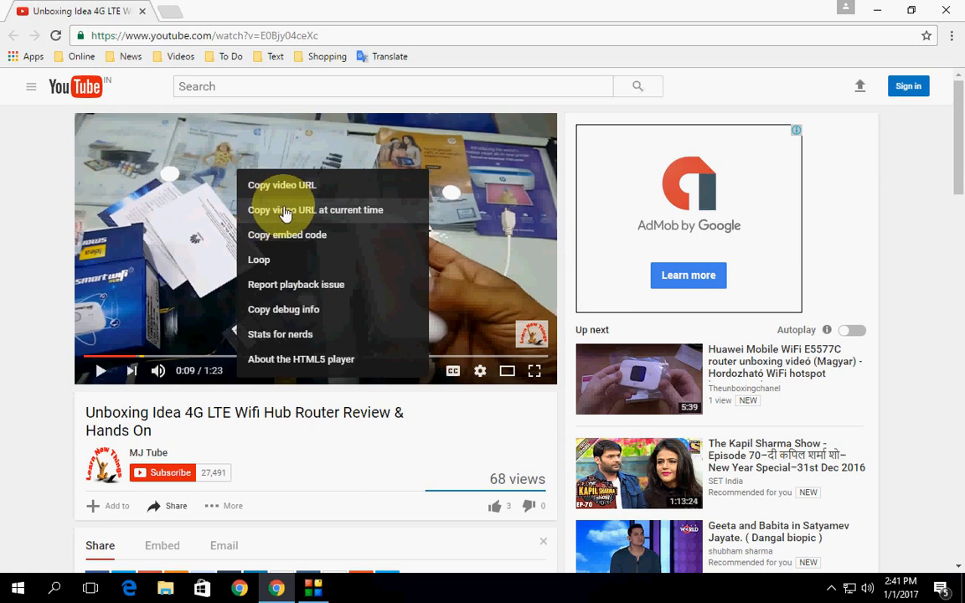
{"action": "mouse_move", "coordinate": [361, 207]}
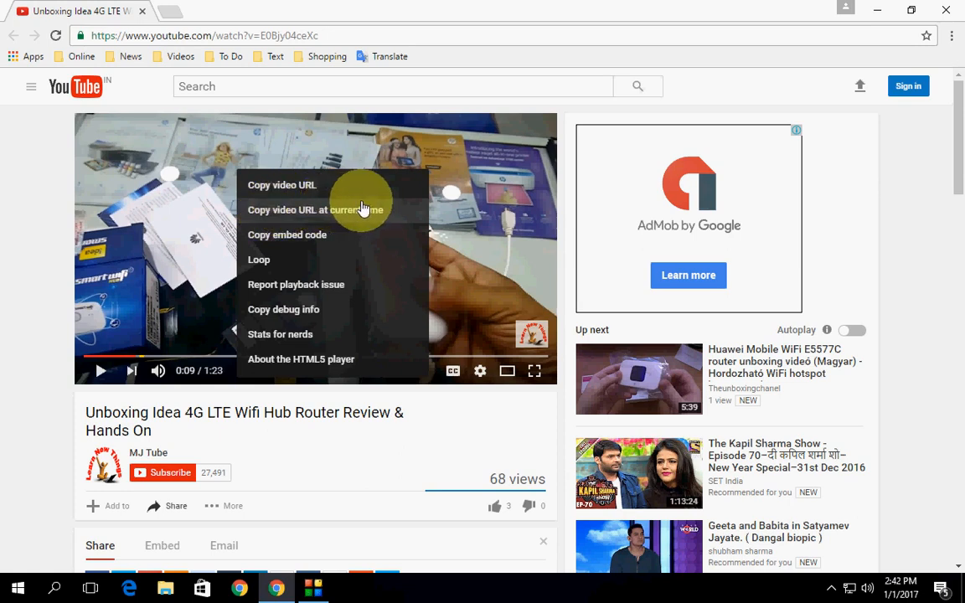
{"action": "mouse_move", "coordinate": [13, 243]}
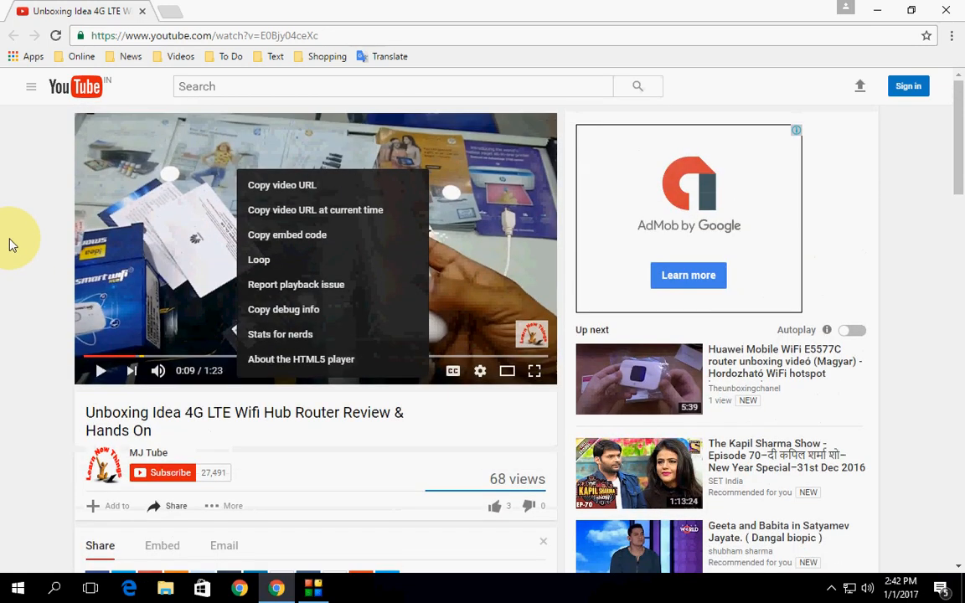